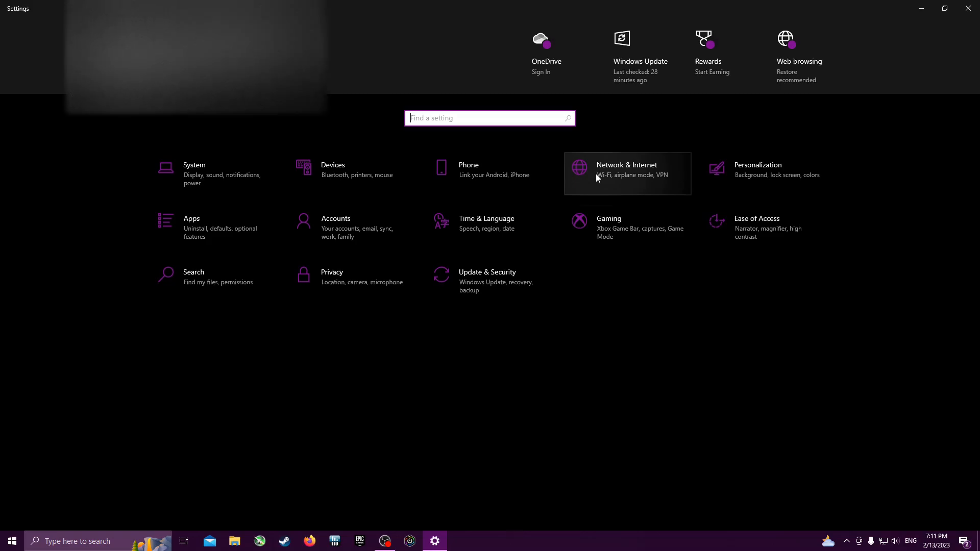
mouse_move(612, 213)
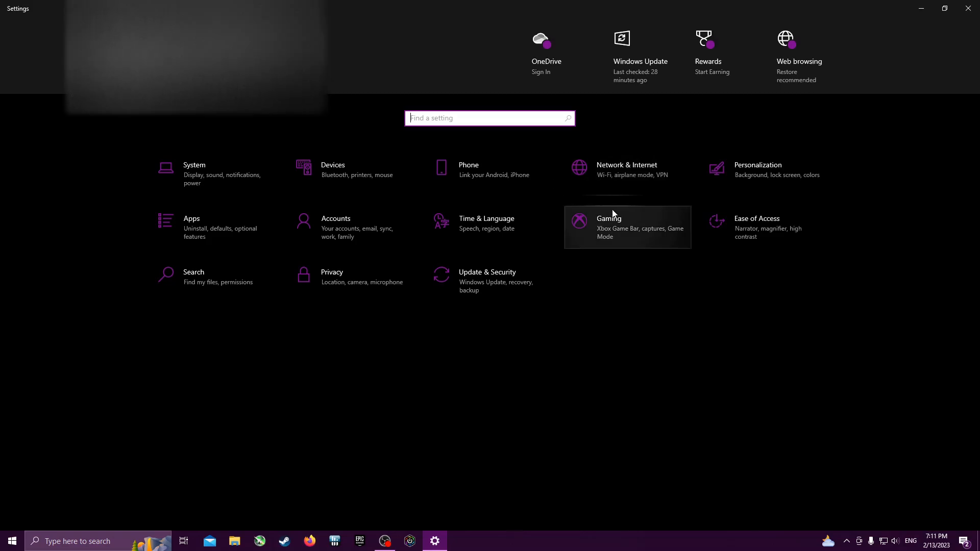
mouse_move(645, 237)
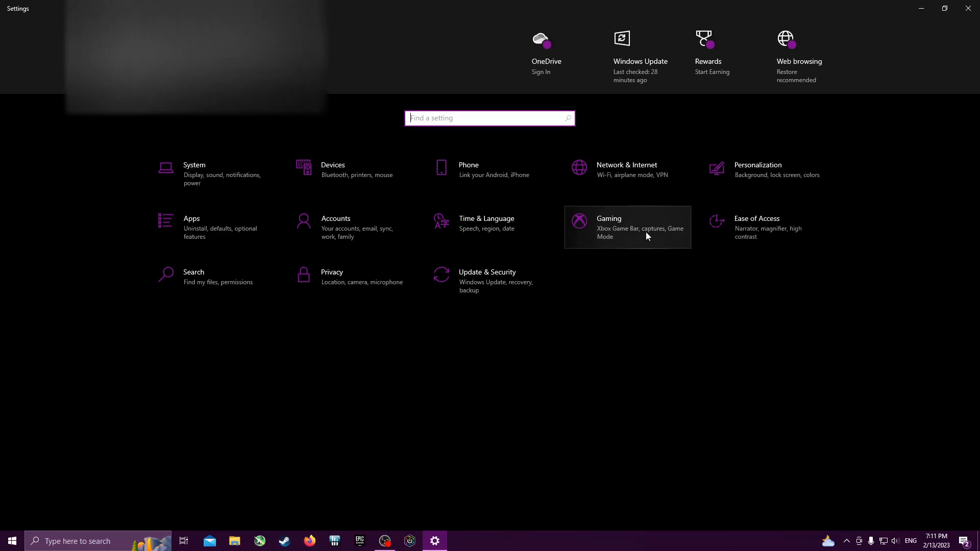
mouse_move(648, 241)
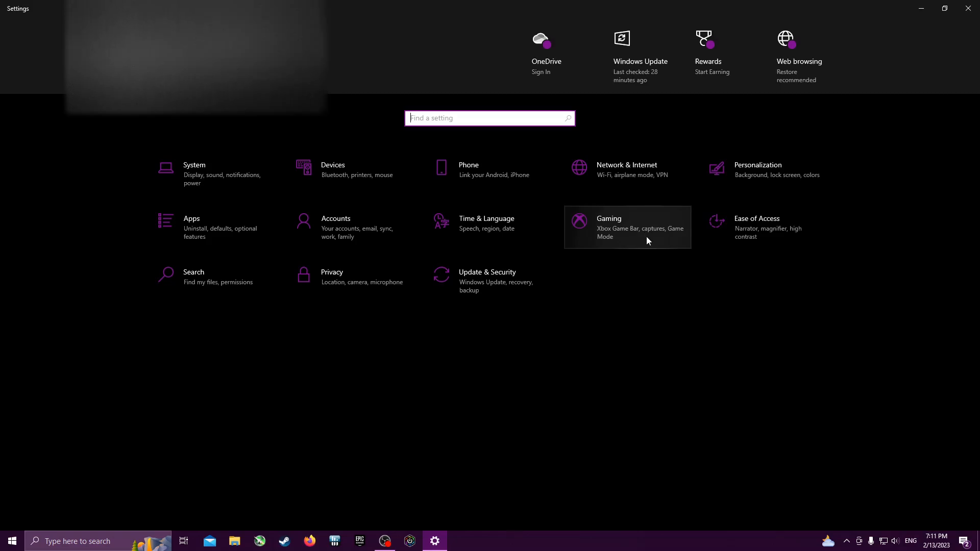
mouse_move(664, 197)
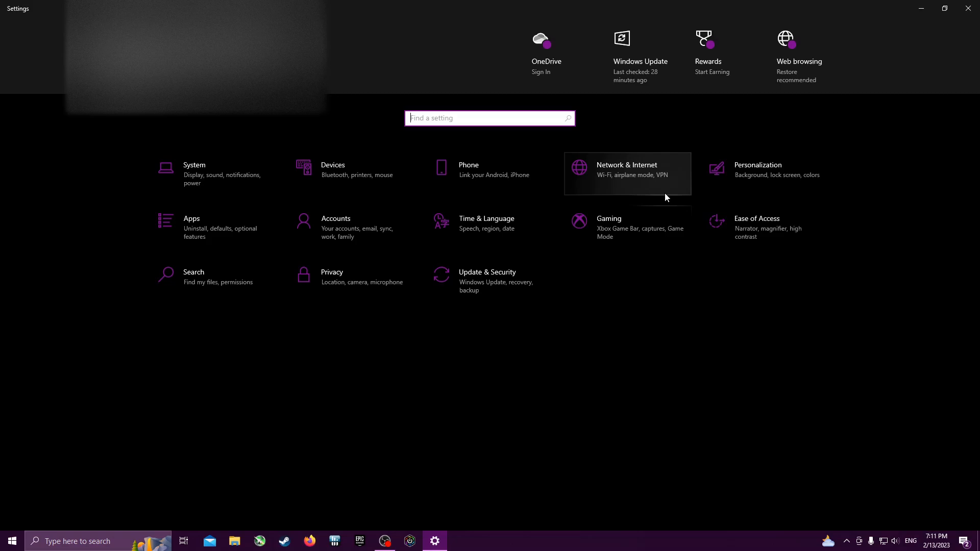
mouse_move(669, 214)
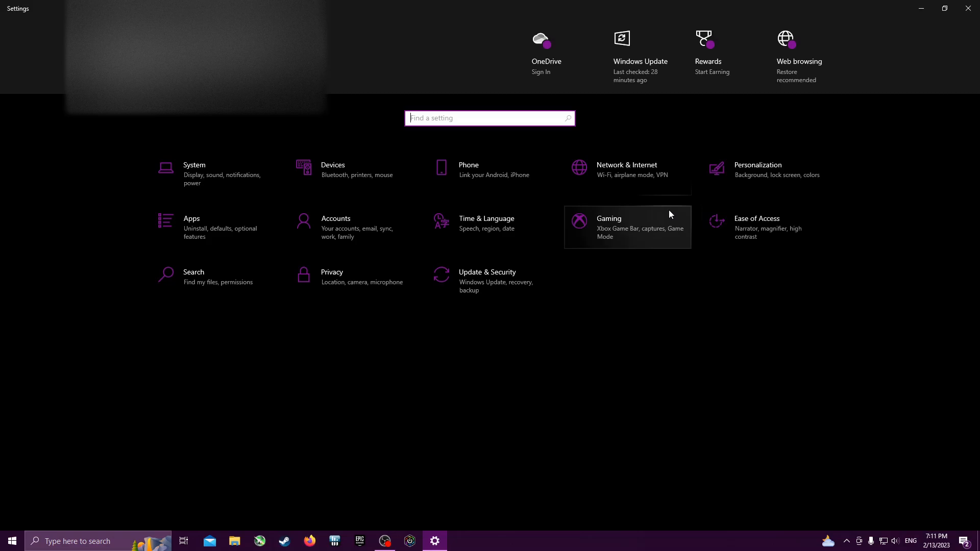
mouse_move(637, 269)
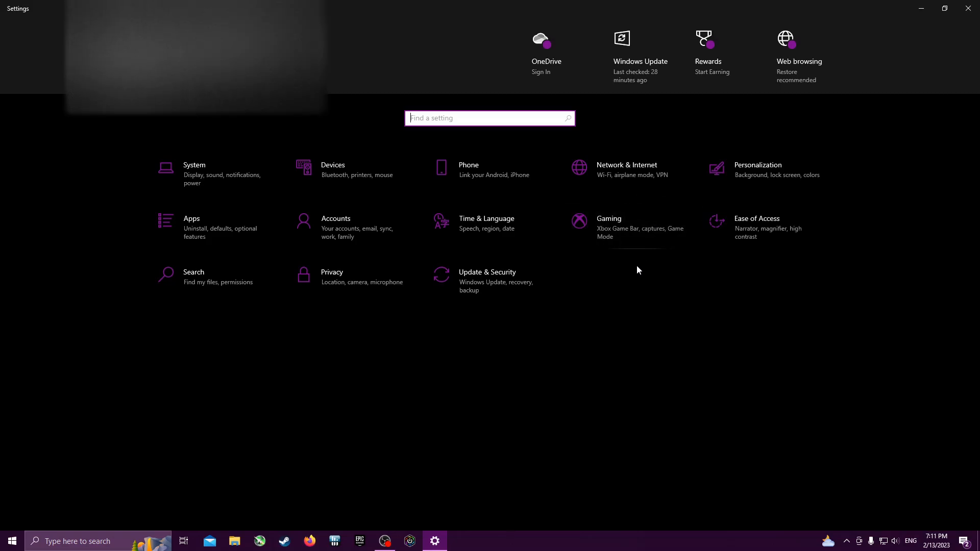
mouse_move(543, 257)
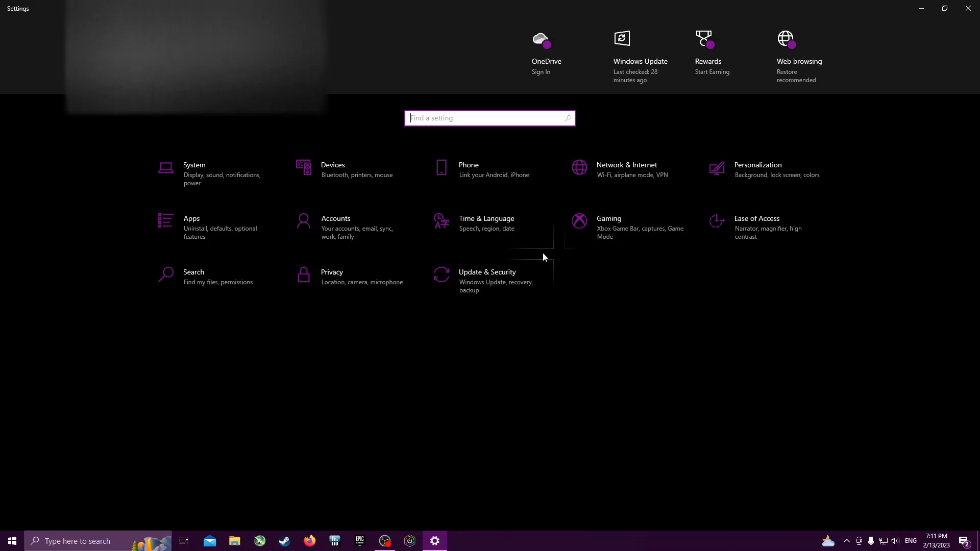
mouse_move(545, 260)
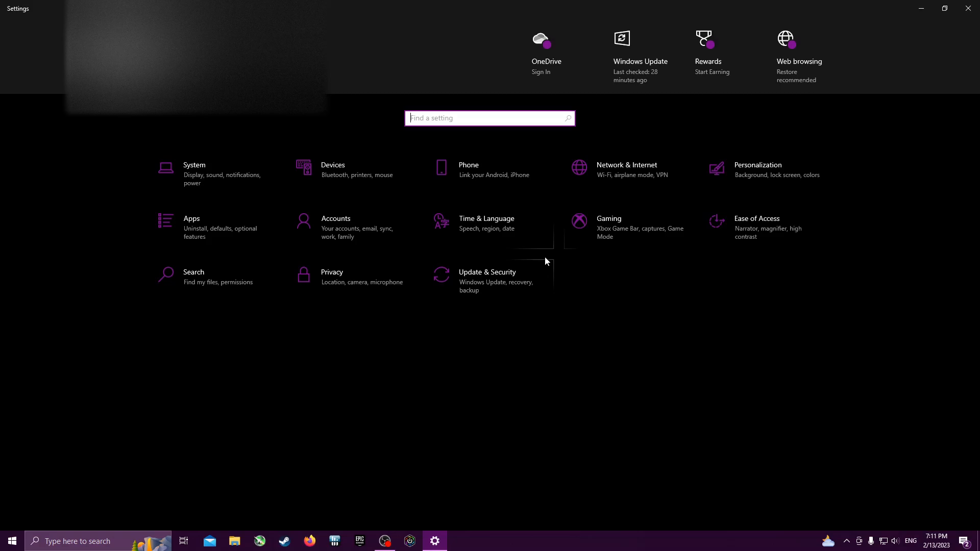
mouse_move(544, 265)
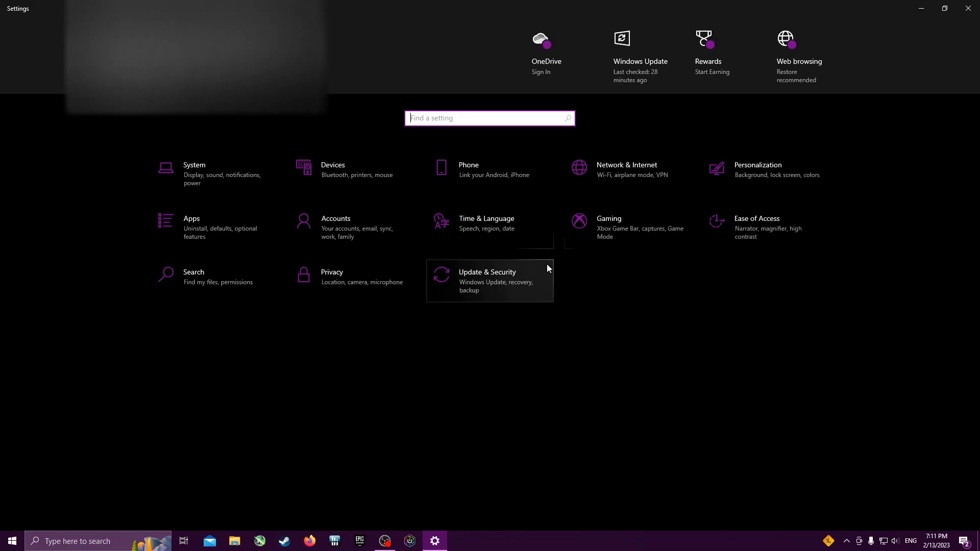
mouse_move(541, 270)
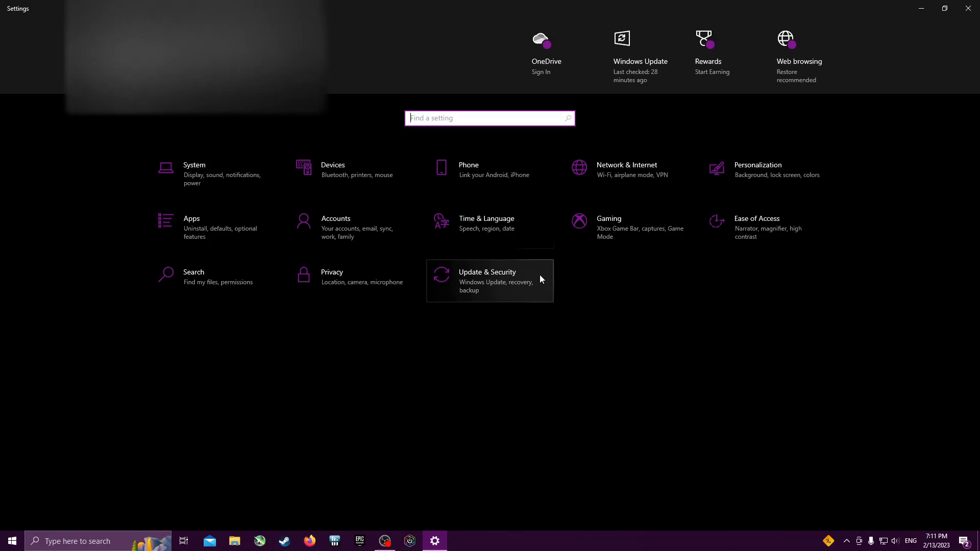
mouse_move(569, 294)
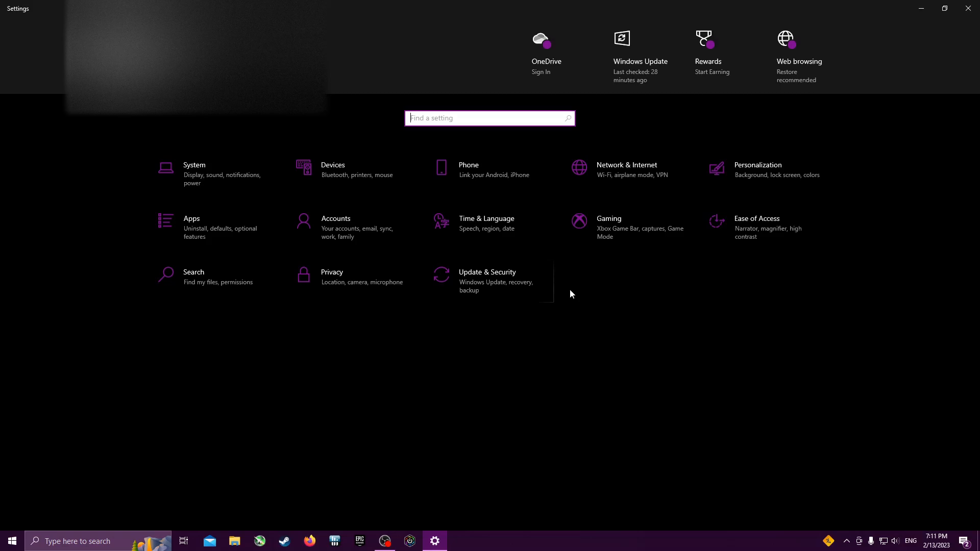
mouse_move(543, 313)
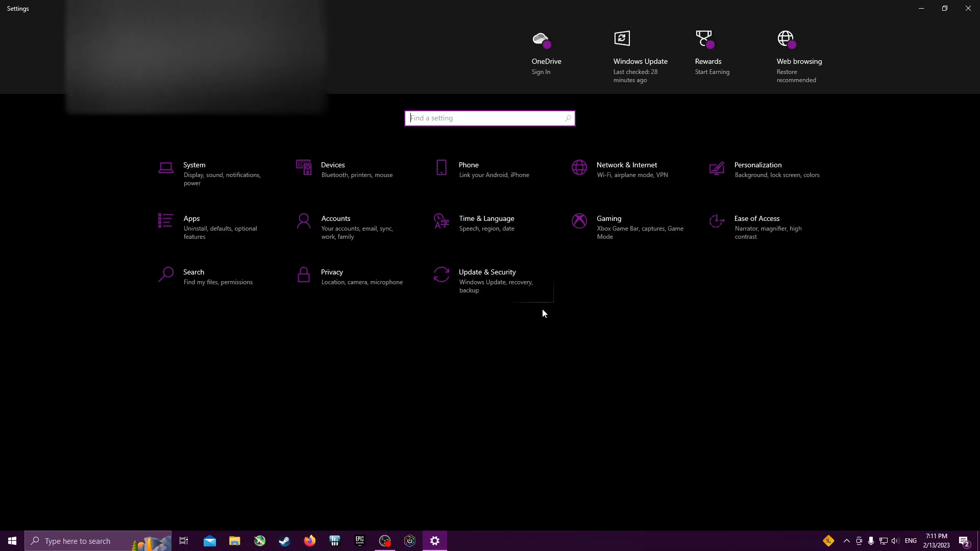
mouse_move(629, 327)
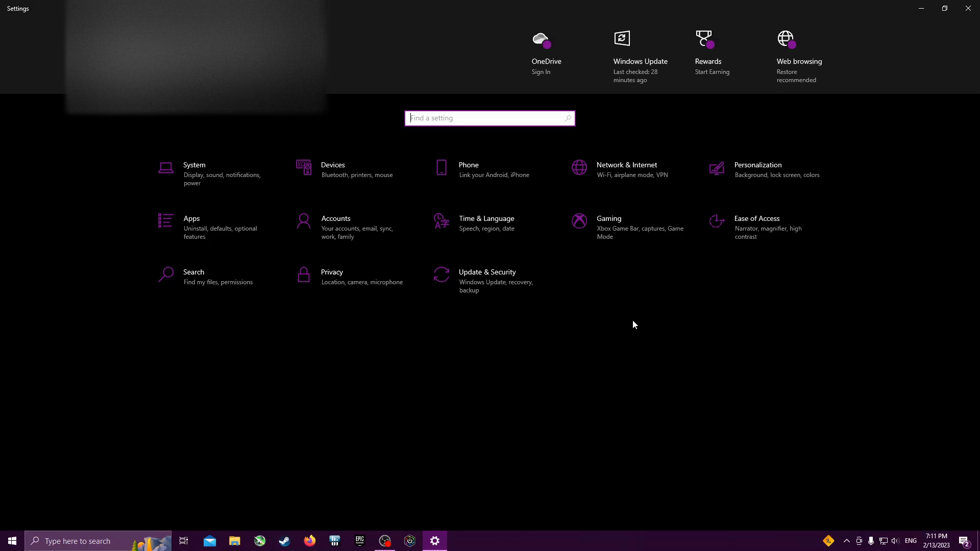
mouse_move(638, 329)
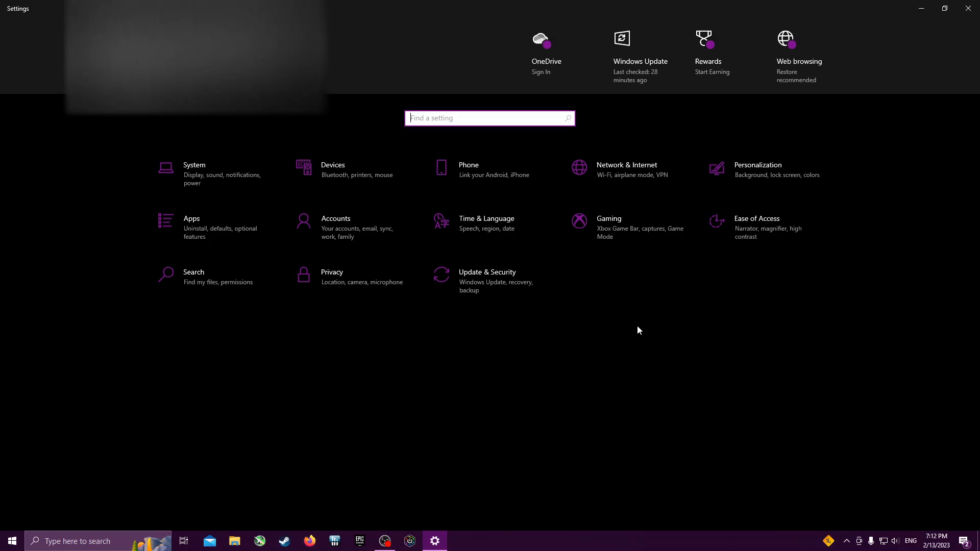
mouse_move(637, 337)
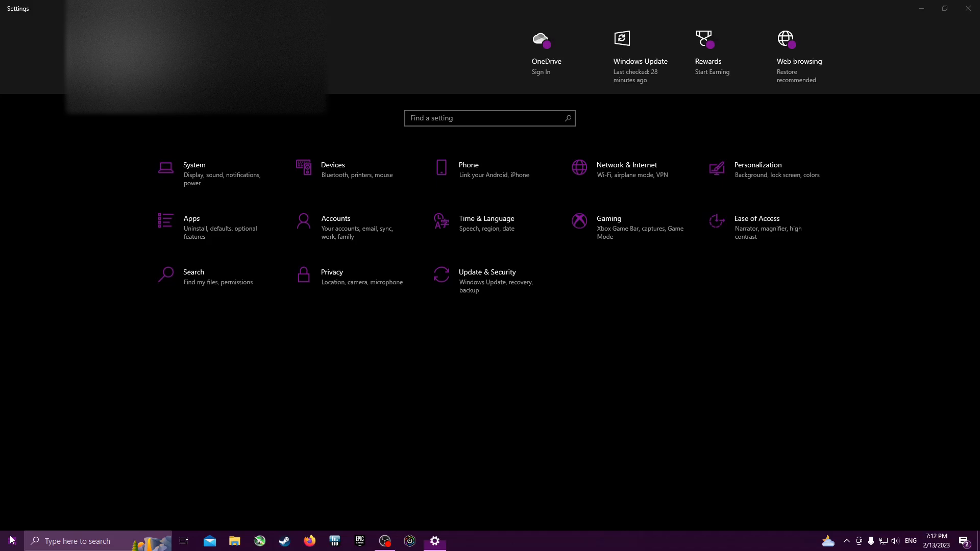
Reach Advanced scaling settings from the System Display page's Scale and layout section.
type("settings")
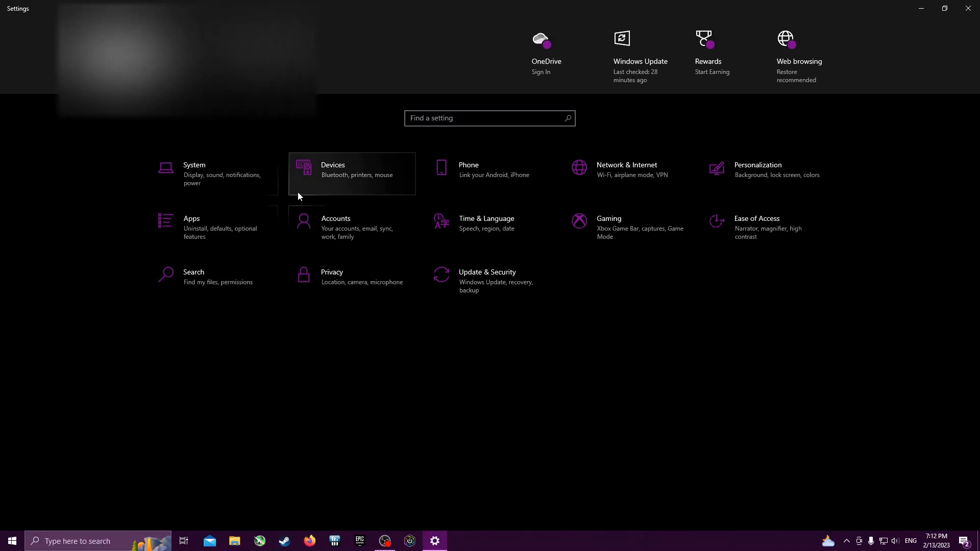
mouse_move(727, 174)
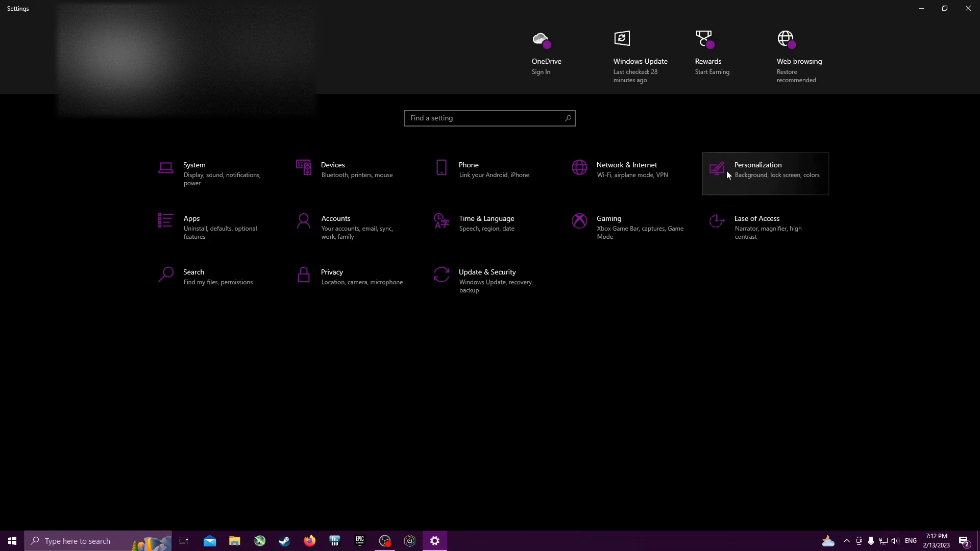
mouse_move(489, 228)
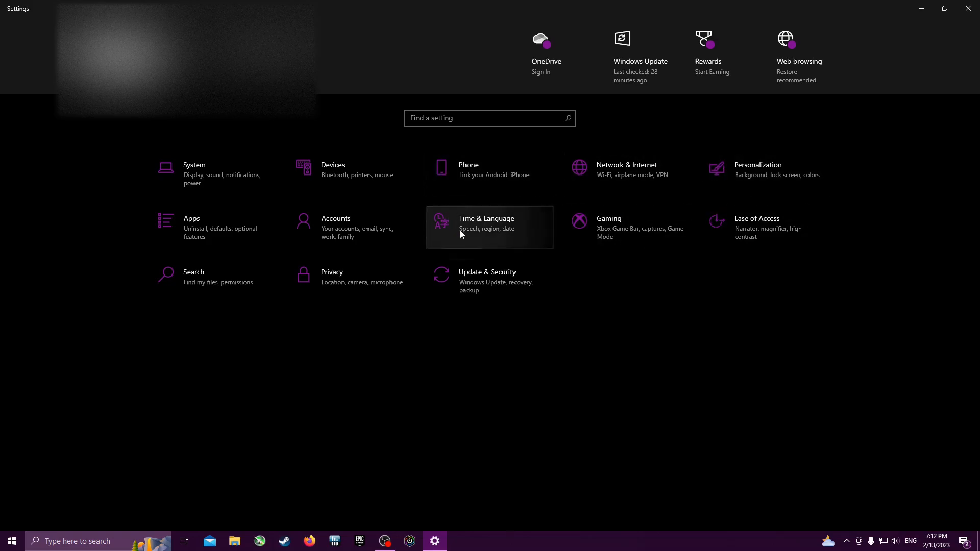
left_click(194, 171)
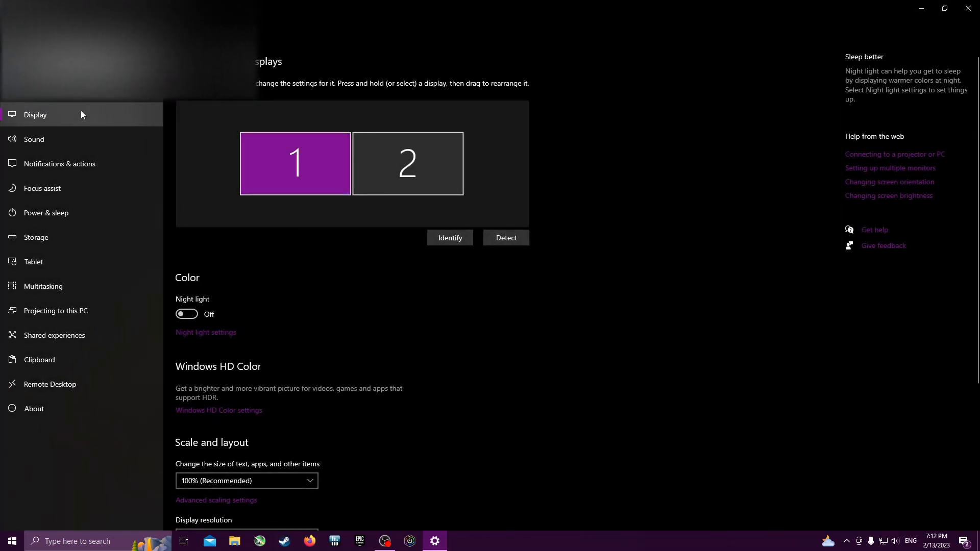
scroll("down", 3)
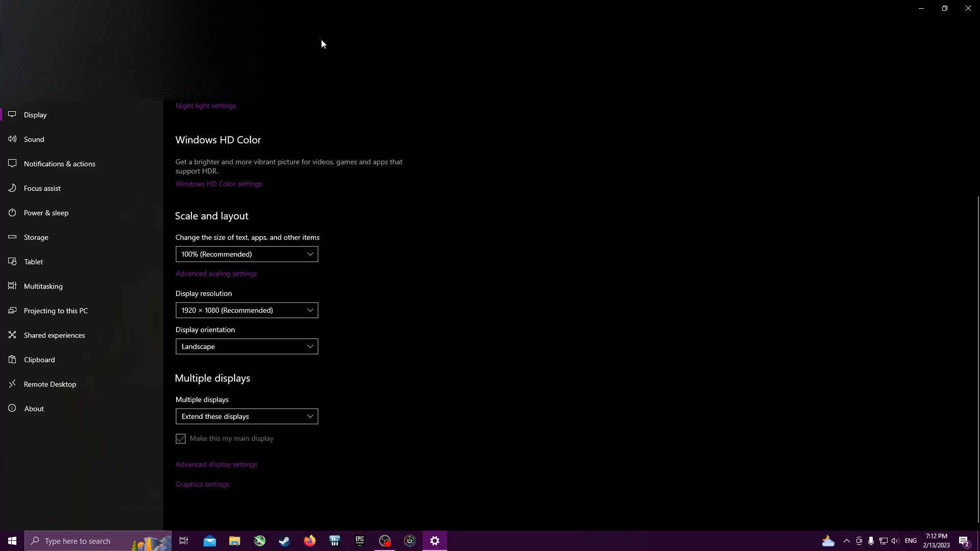
mouse_move(202, 219)
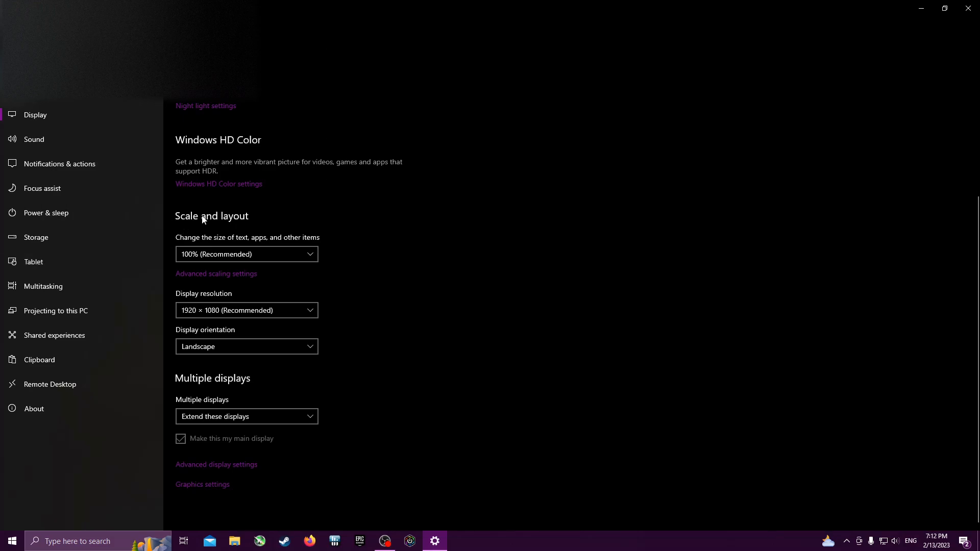
left_click(215, 273)
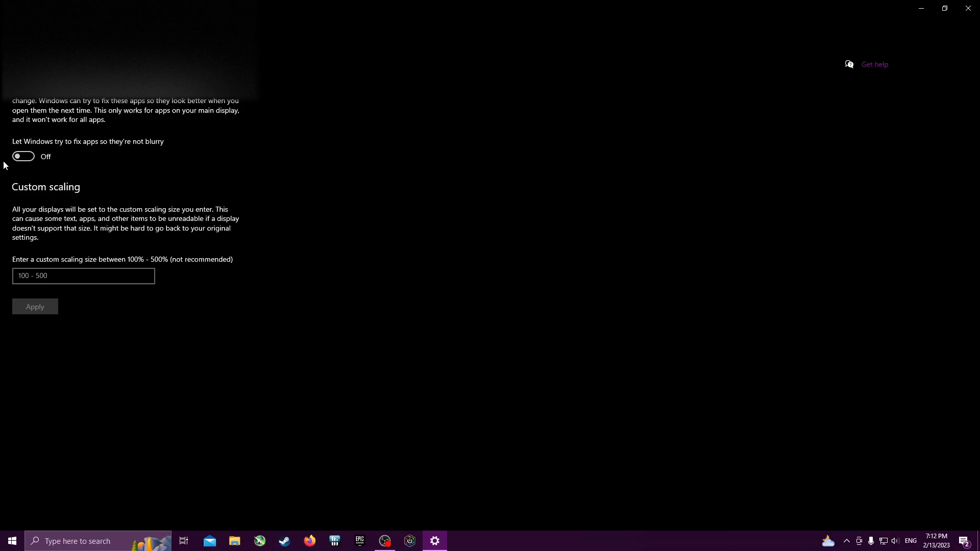
mouse_move(166, 146)
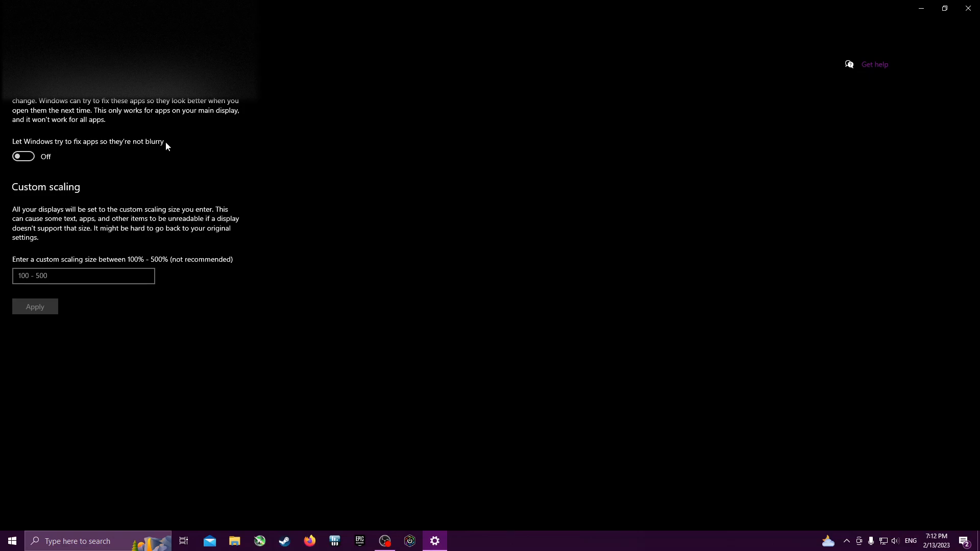
mouse_move(157, 142)
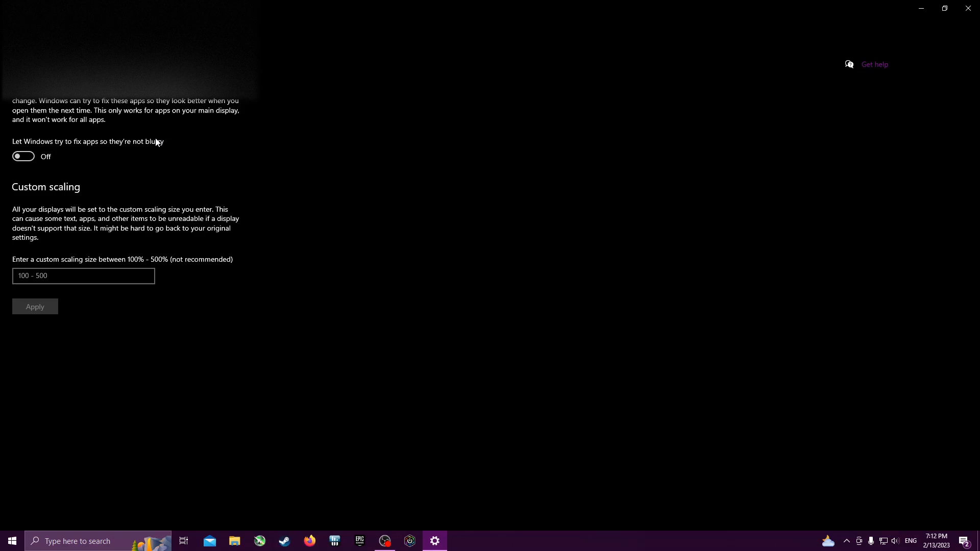
mouse_move(107, 141)
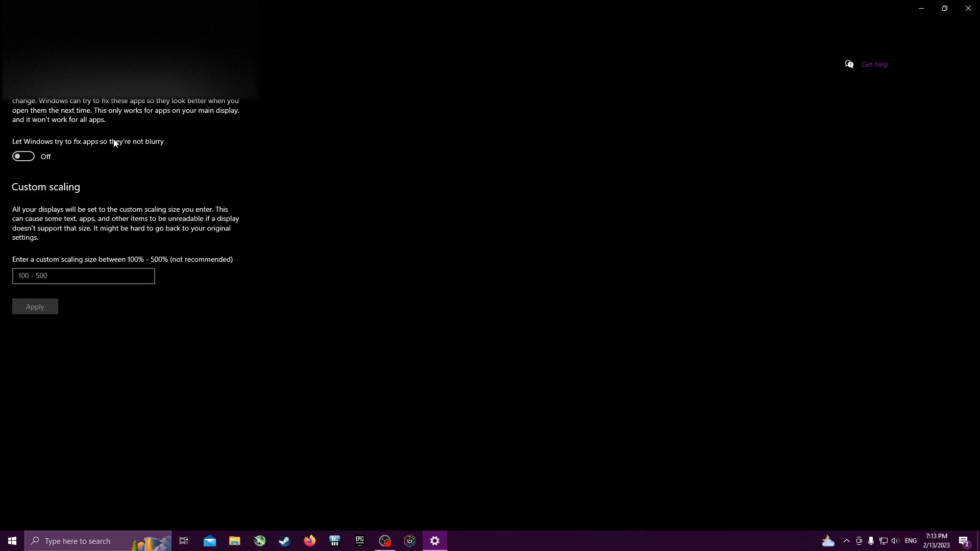
mouse_move(60, 145)
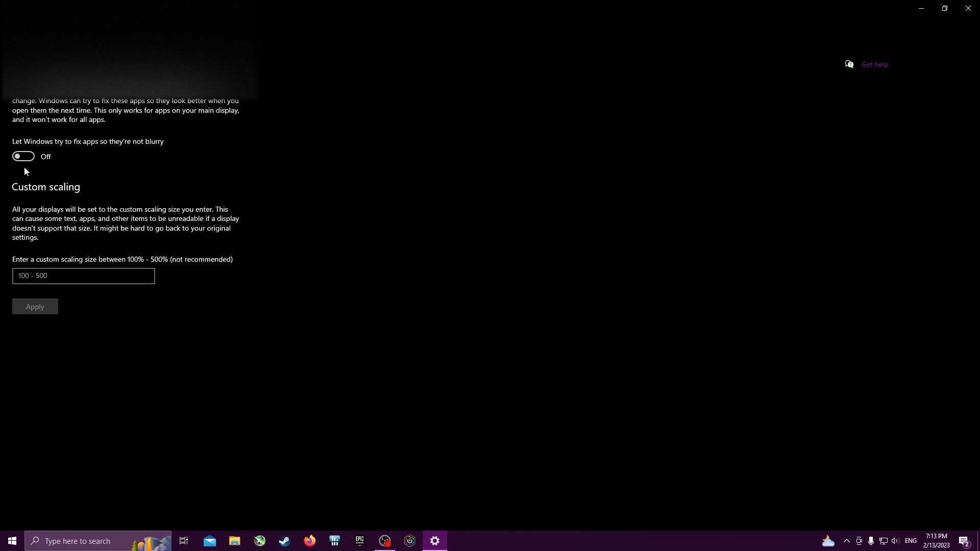
mouse_move(69, 109)
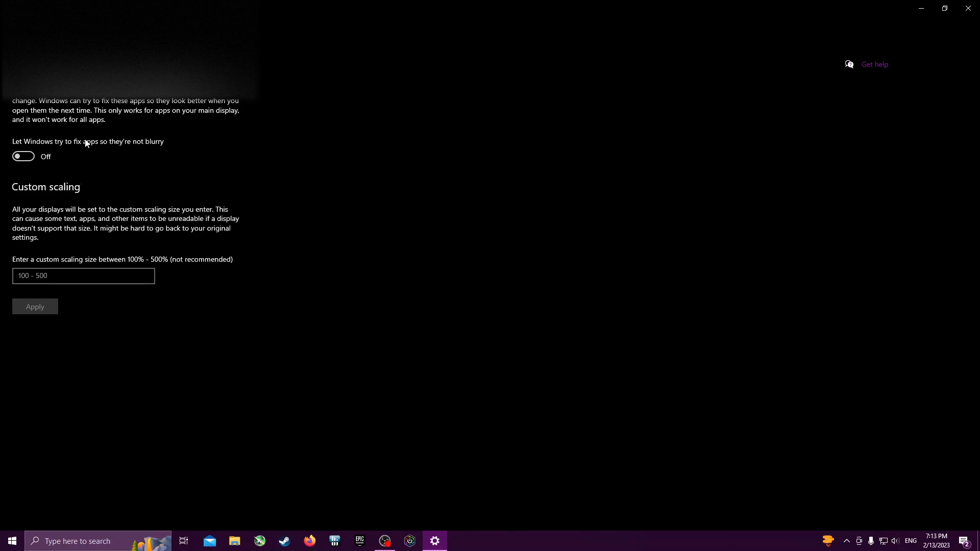
mouse_move(105, 133)
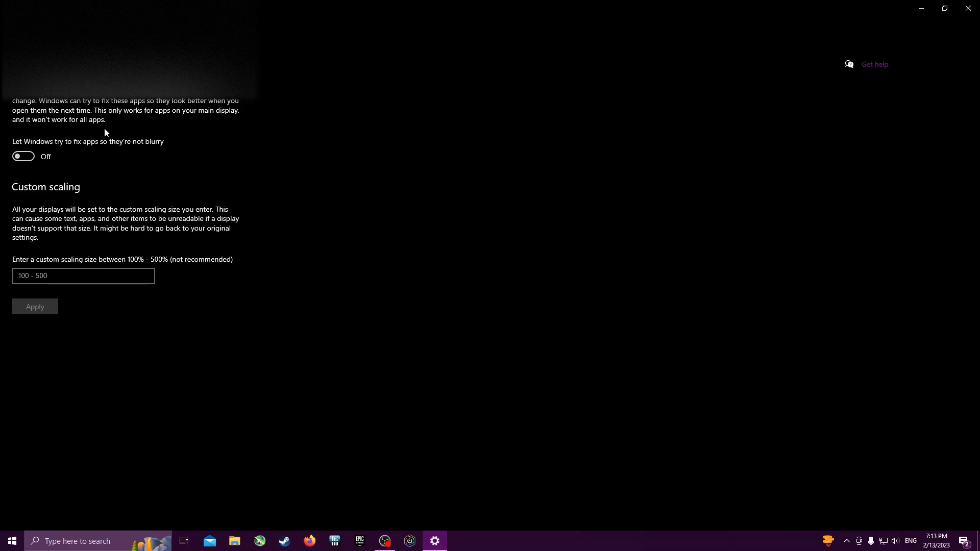
mouse_move(143, 143)
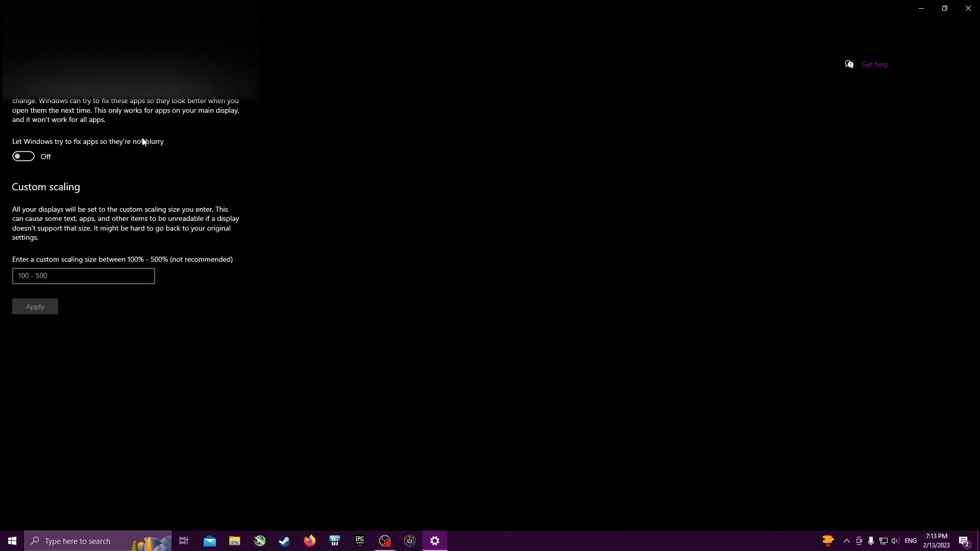
mouse_move(153, 126)
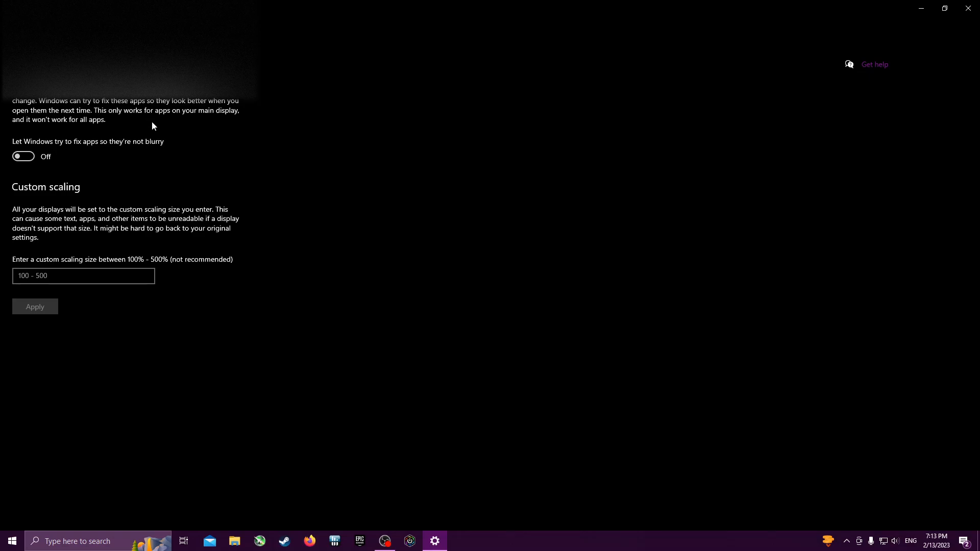
mouse_move(457, 245)
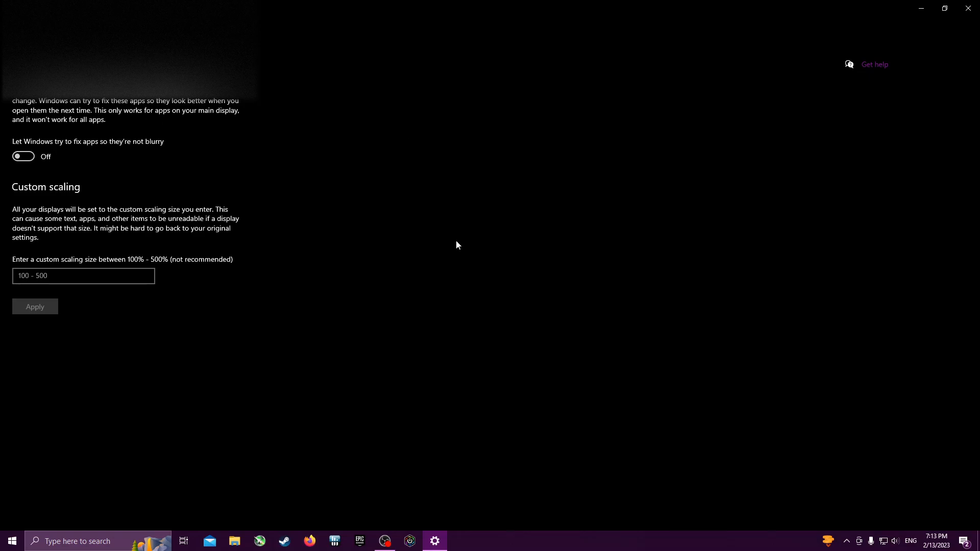
mouse_move(428, 240)
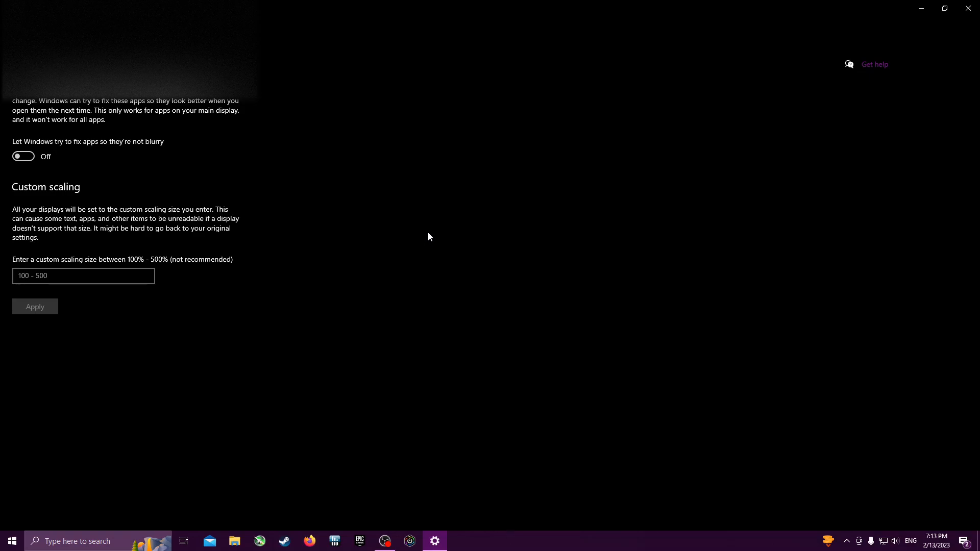
mouse_move(35, 100)
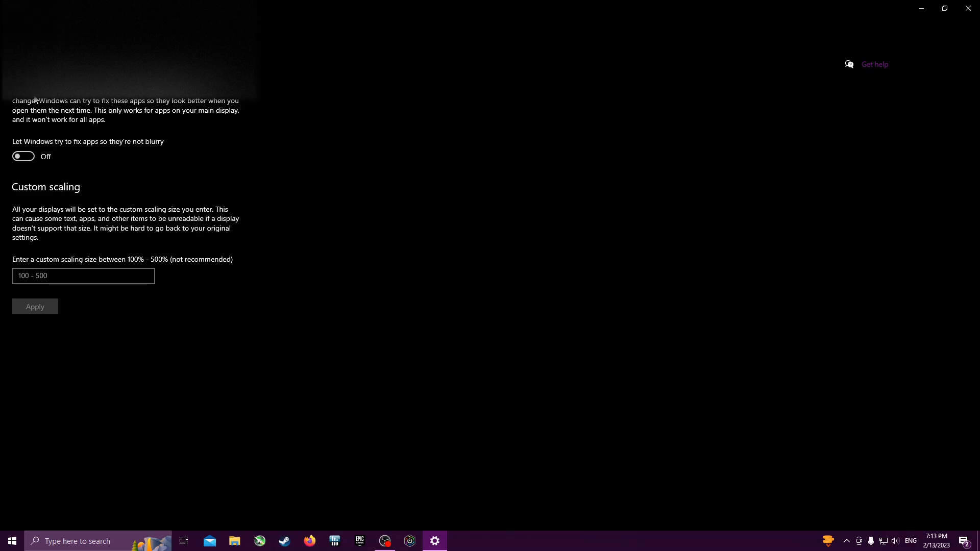
mouse_move(59, 160)
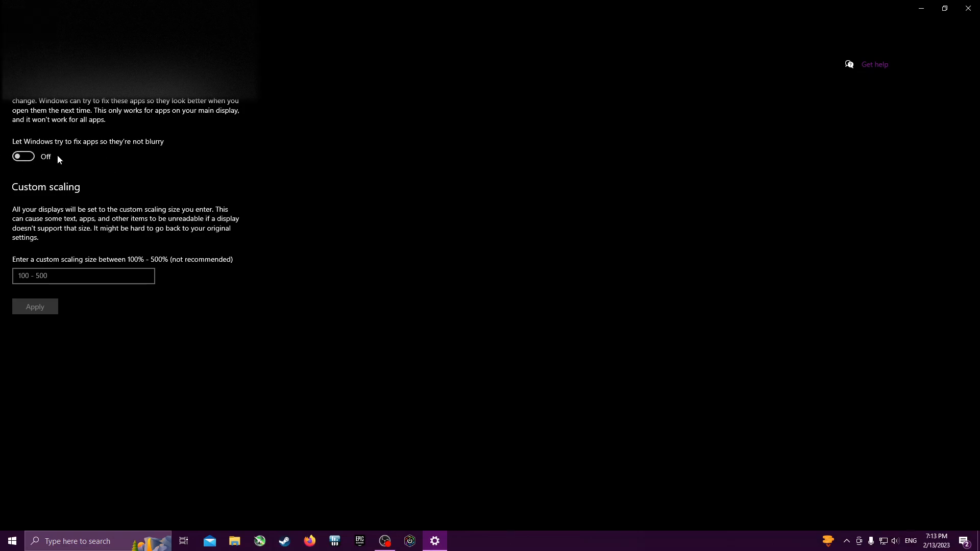